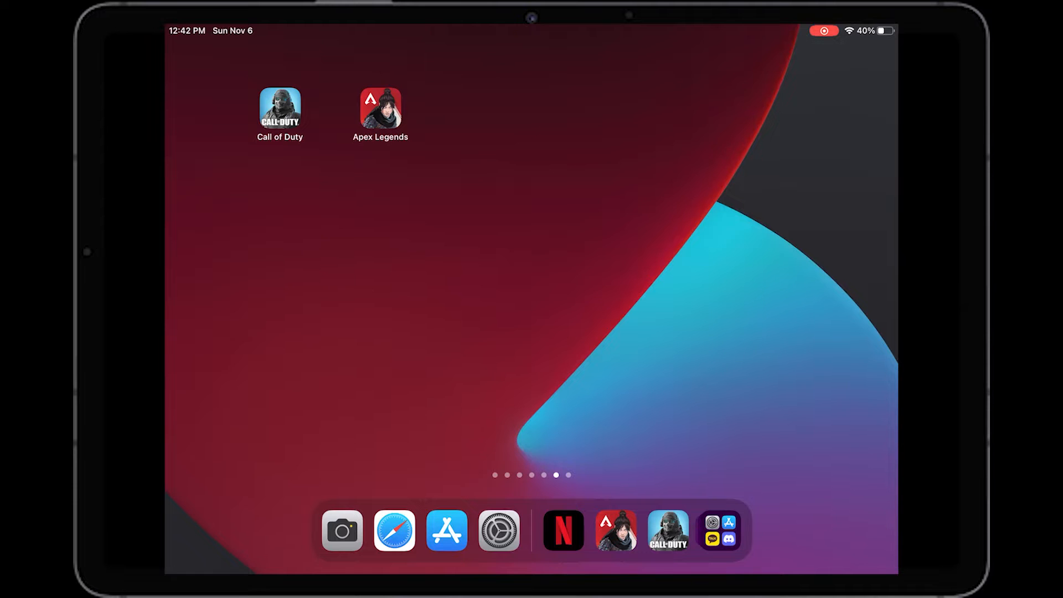
Pair Joy-Con (L) and Joy-Con (R) from Bluetooth's Other Devices list.
click(500, 534)
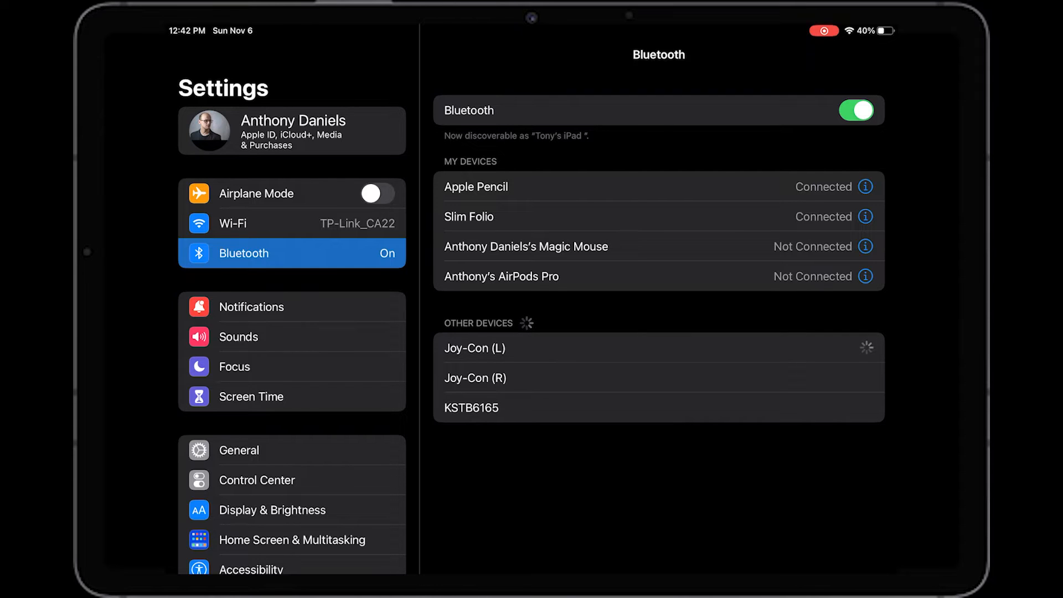
click(476, 349)
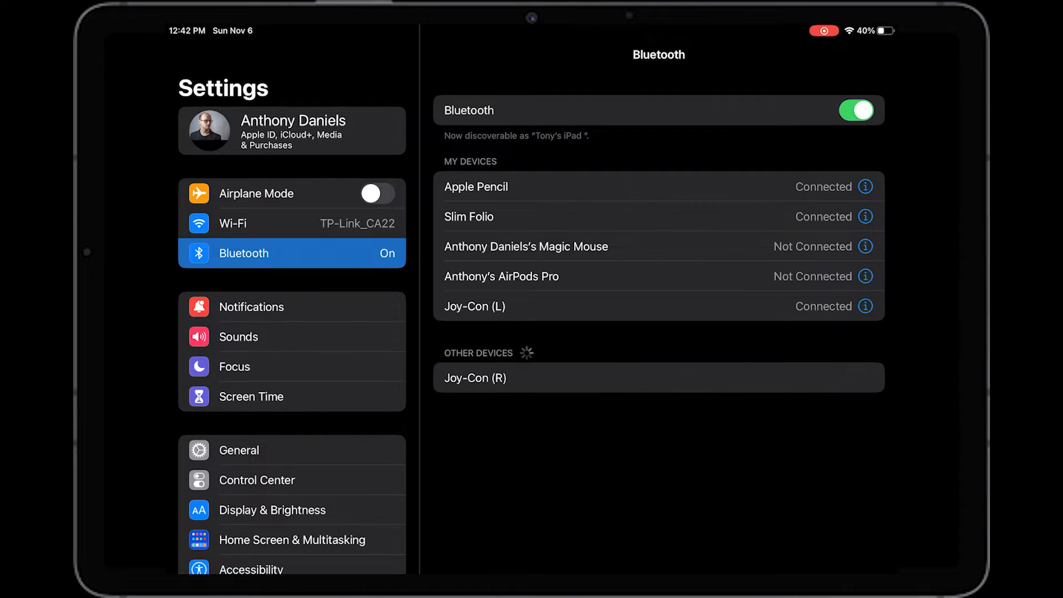
click(476, 378)
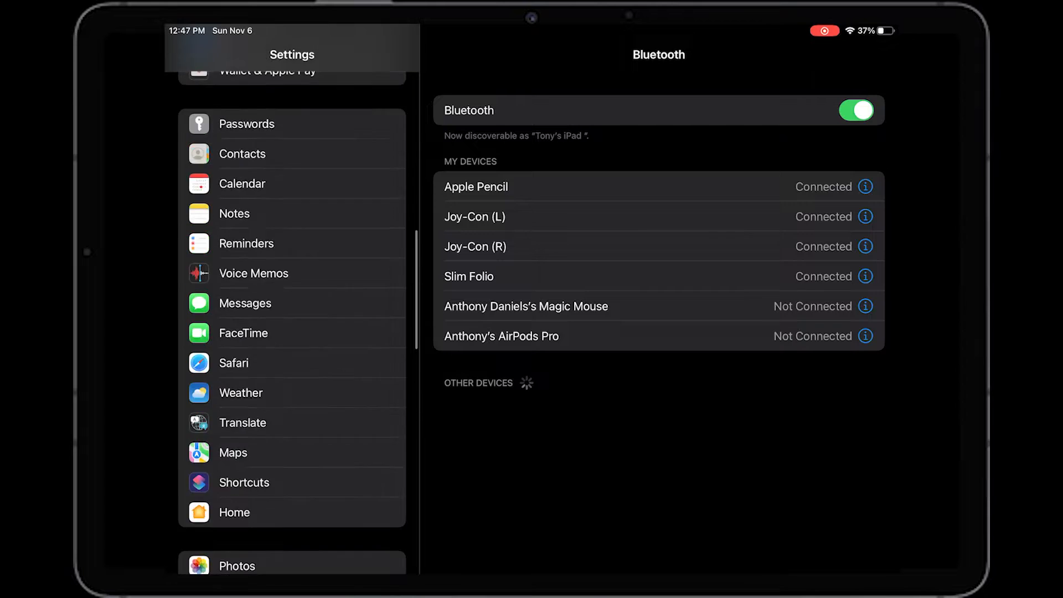
Go to General > Game Controller to view the connected Joy-Con (L/R).
scroll(down, 3)
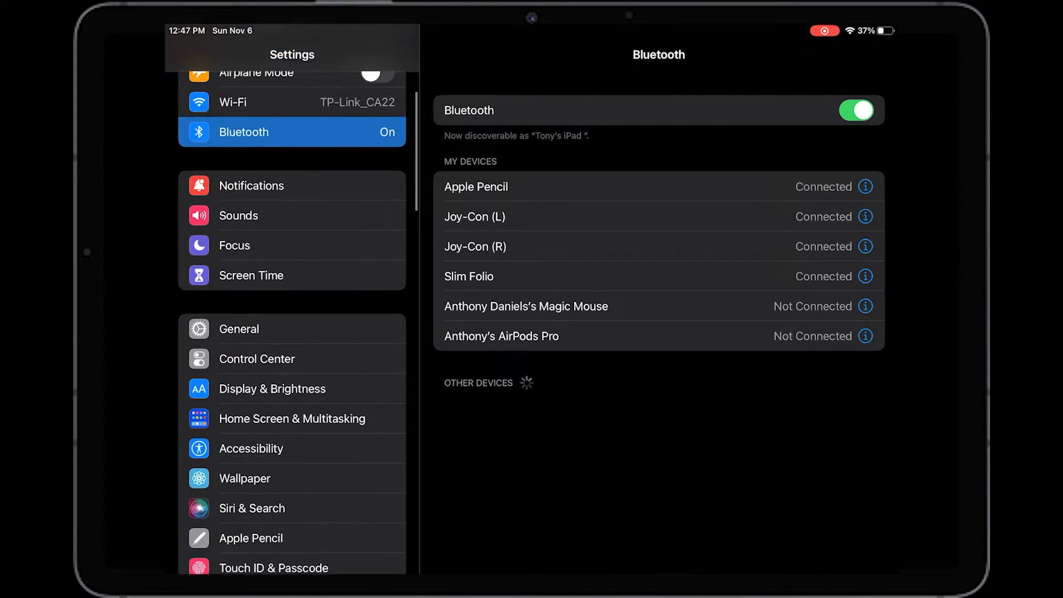
click(238, 329)
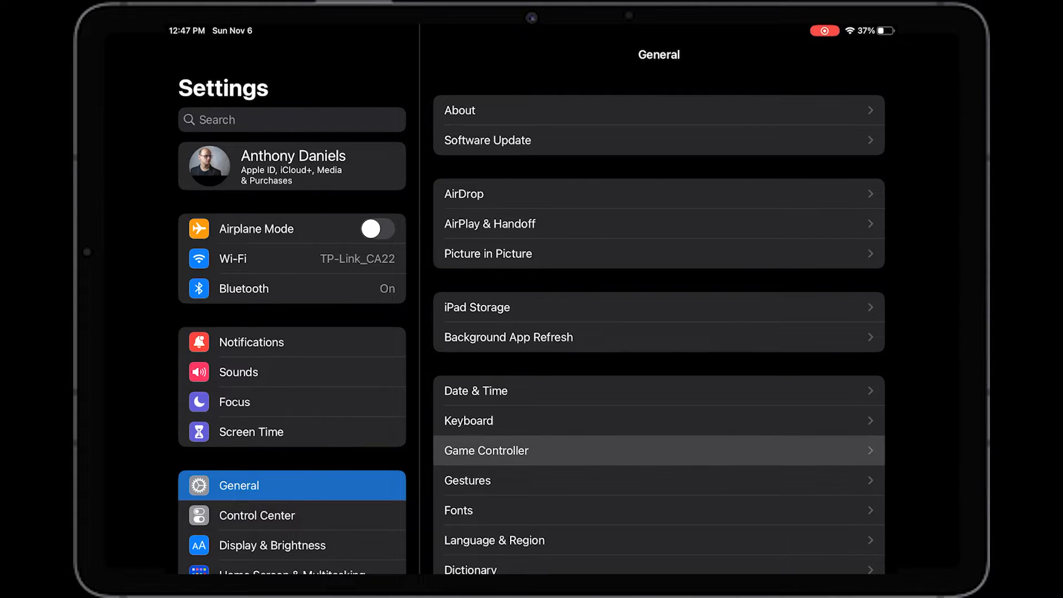
click(486, 450)
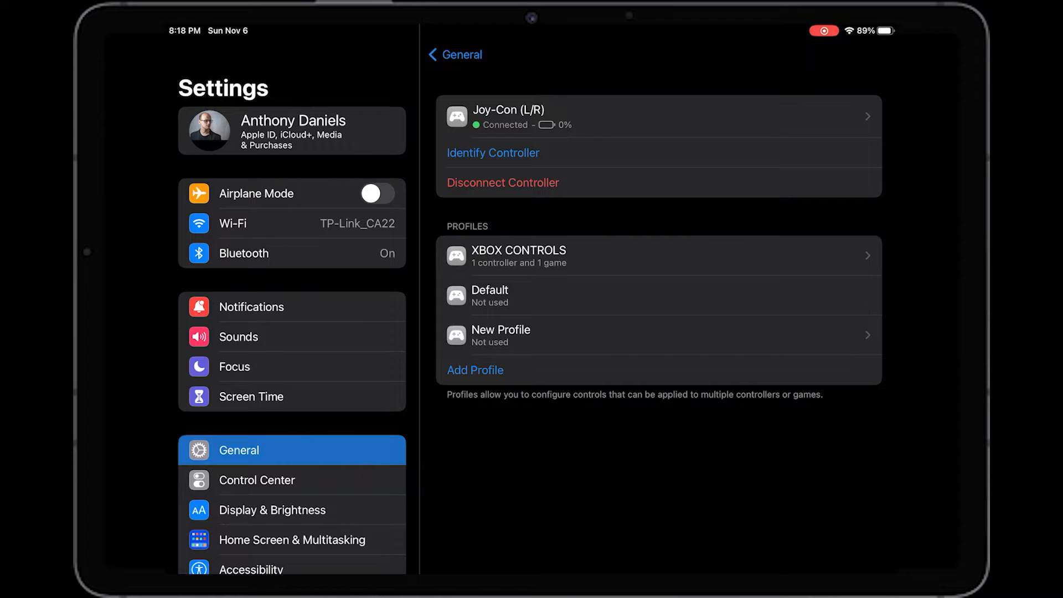
Add a new controller profile and name it 'XBOX CONTROLS'.
click(500, 336)
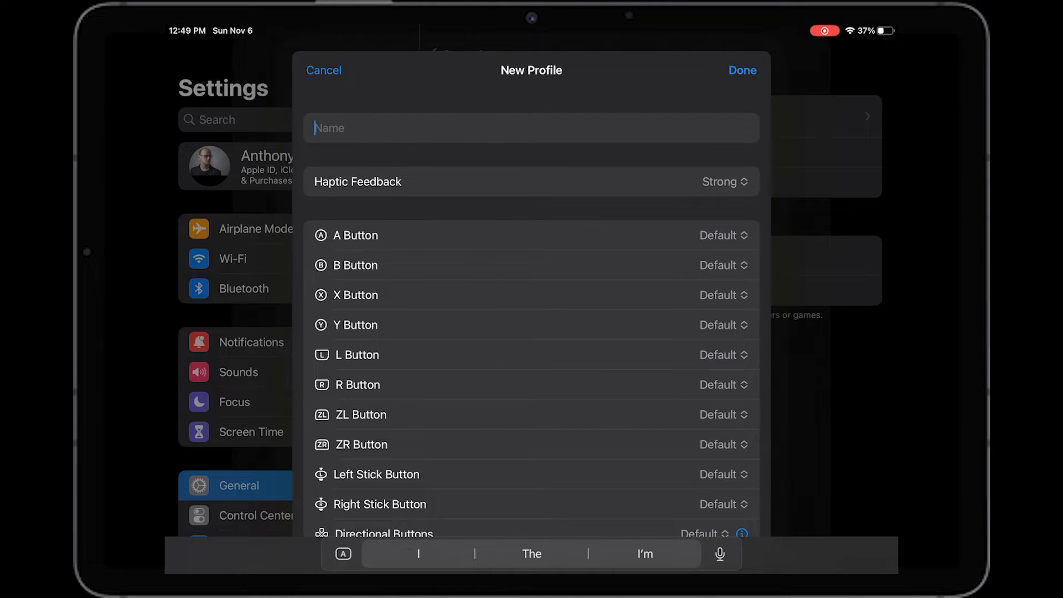
text(XBOX)
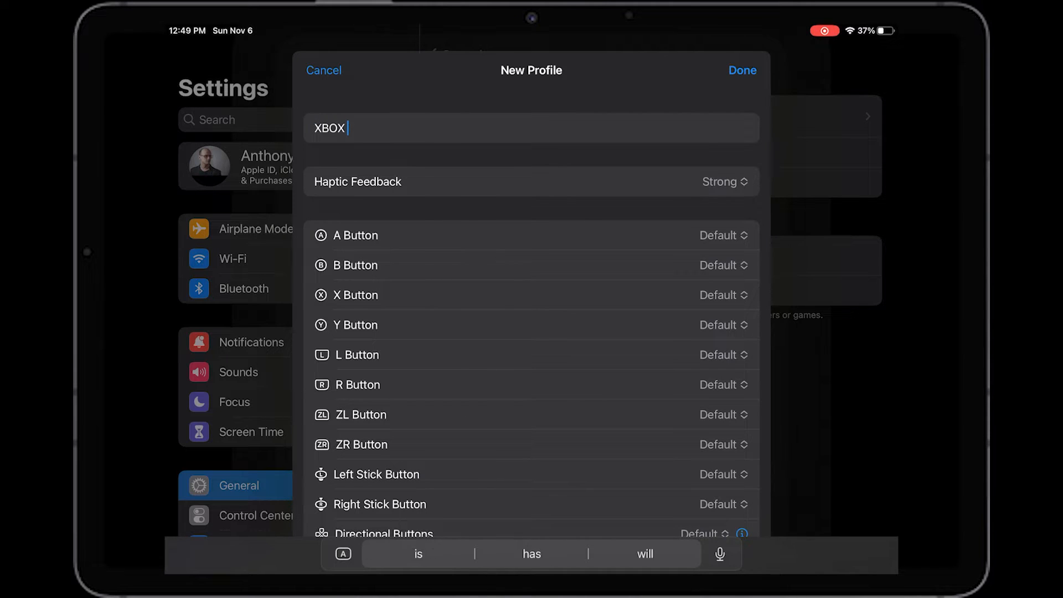
text(CONTROLS)
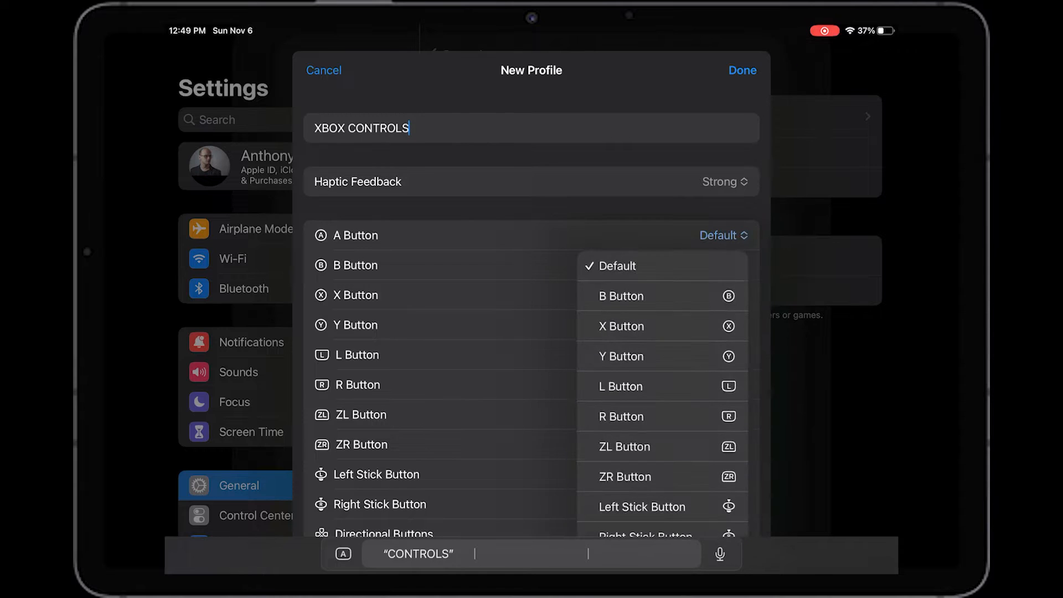
Remap A to B, B to A, and Y to X in XBOX CONTROLS.
click(621, 296)
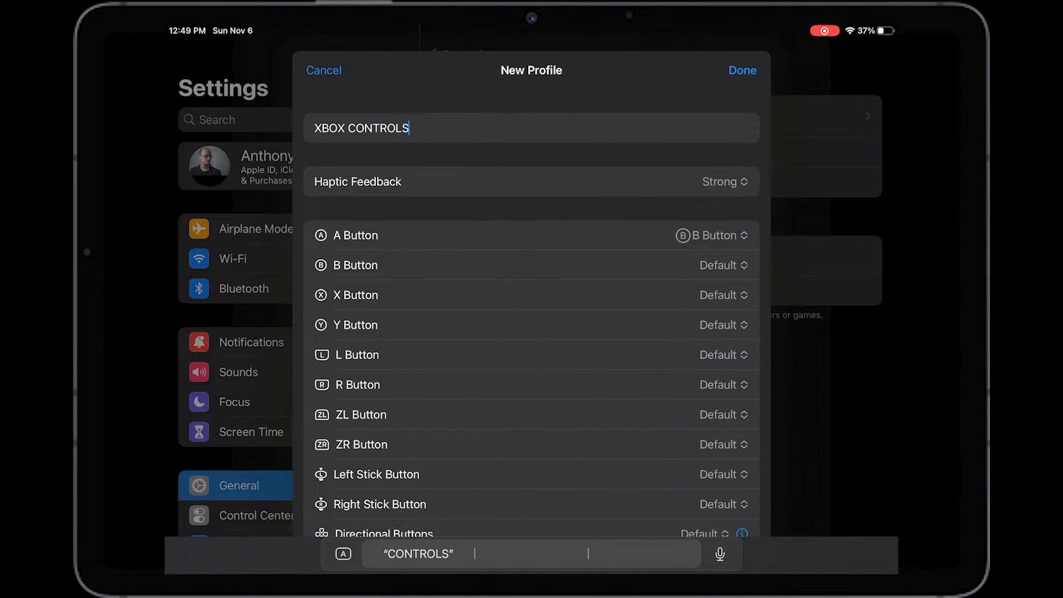
click(725, 265)
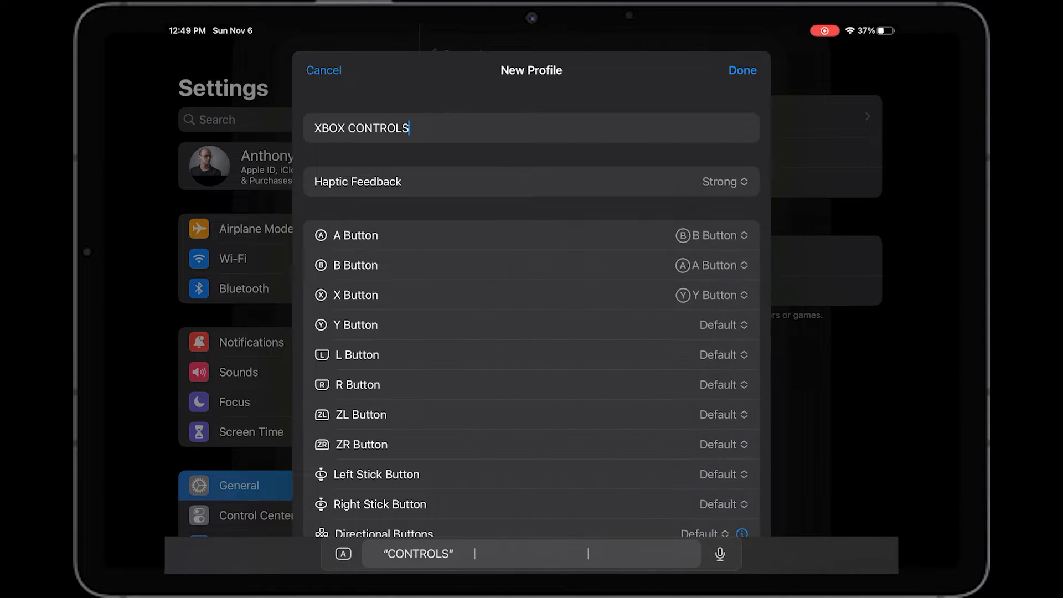
click(717, 325)
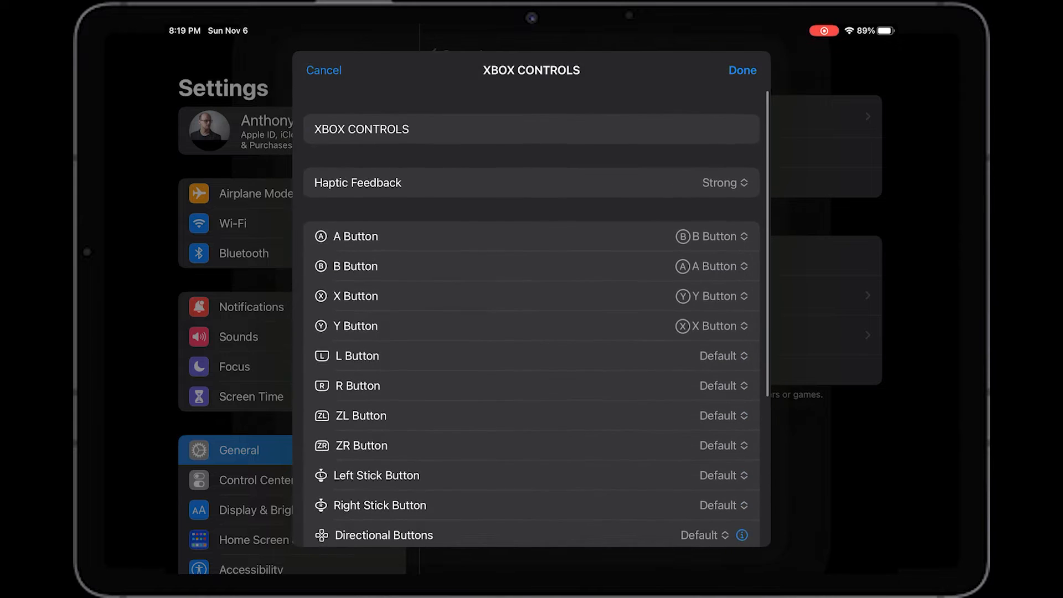
scroll(down, 3)
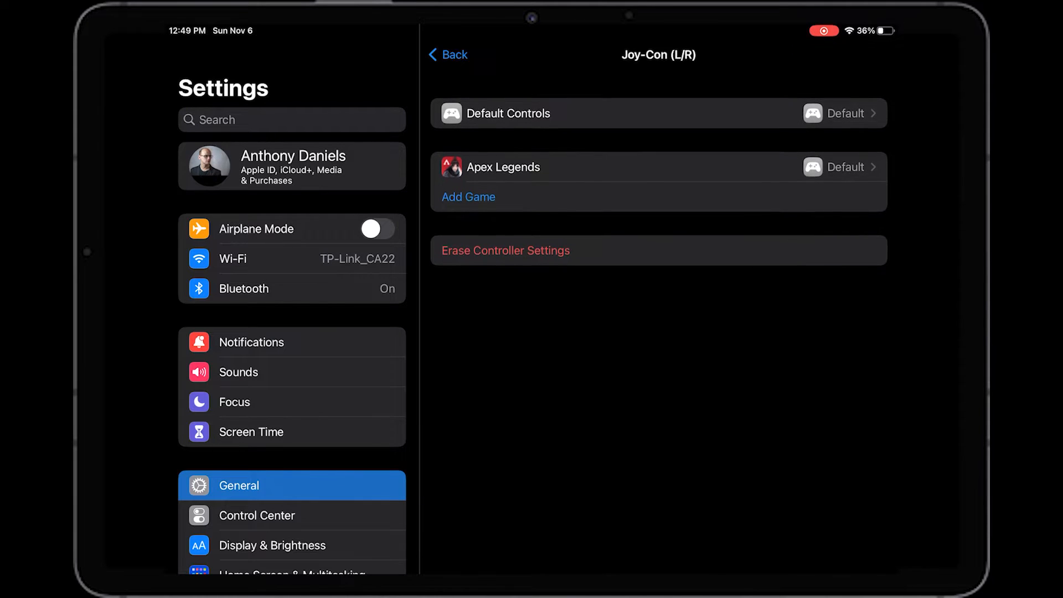
Cancel adding a game, then set Joy-Con (L/R) default controls to XBOX CONTROLS.
click(468, 196)
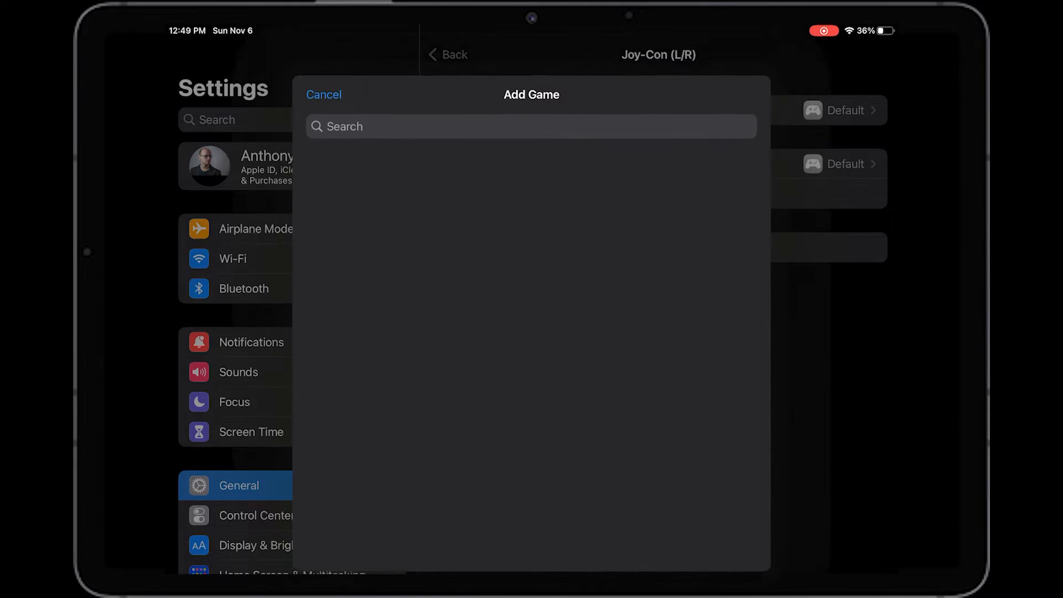
click(323, 95)
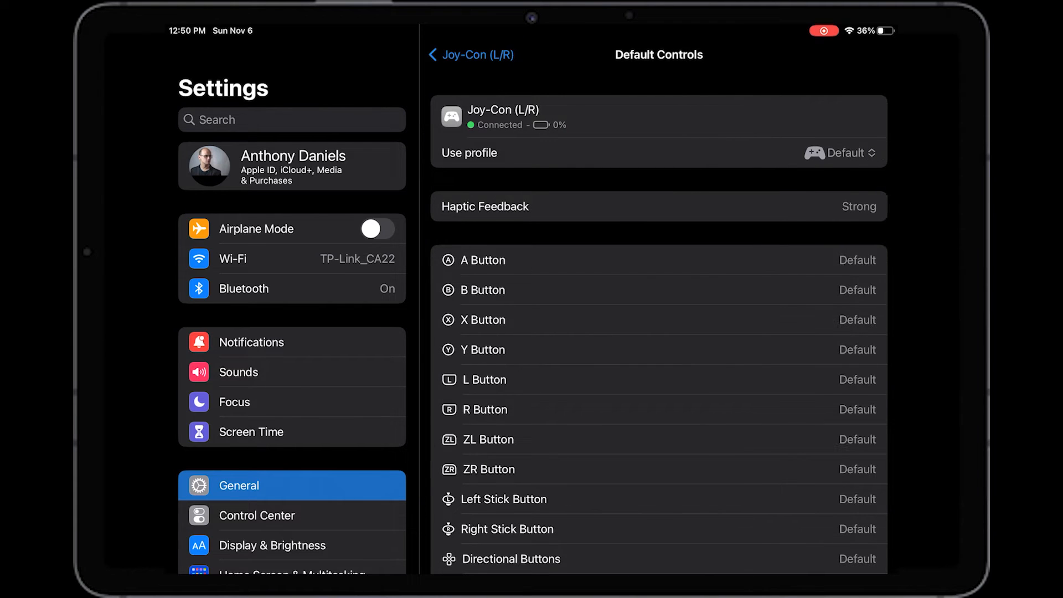
click(845, 153)
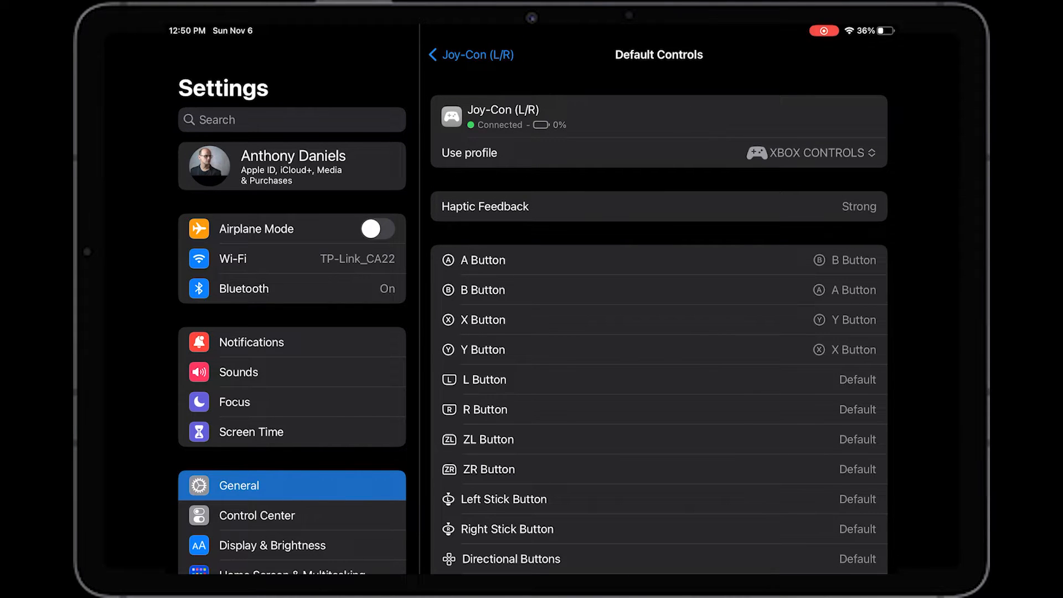
click(472, 55)
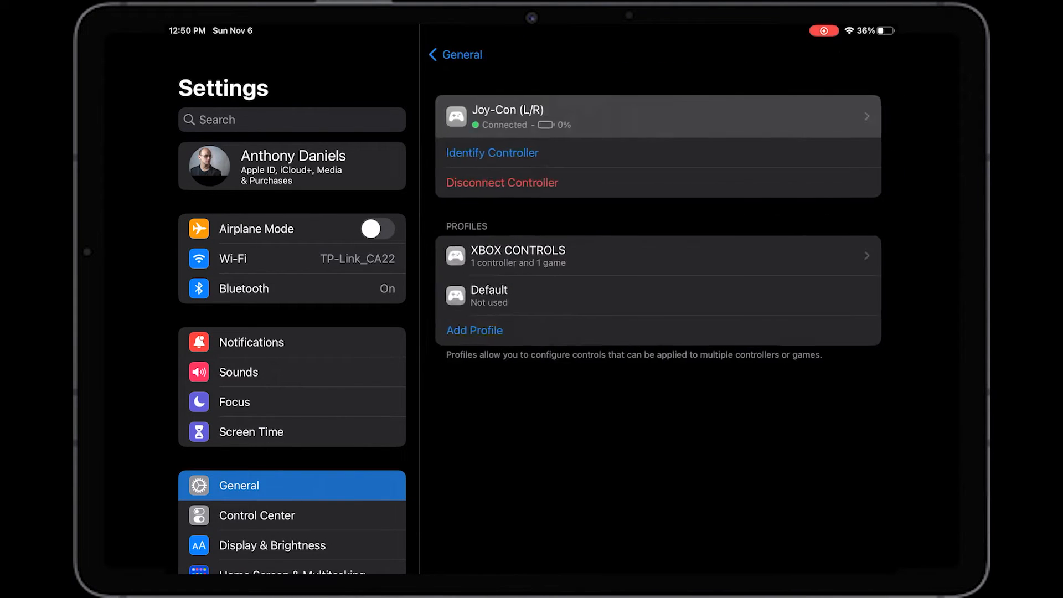